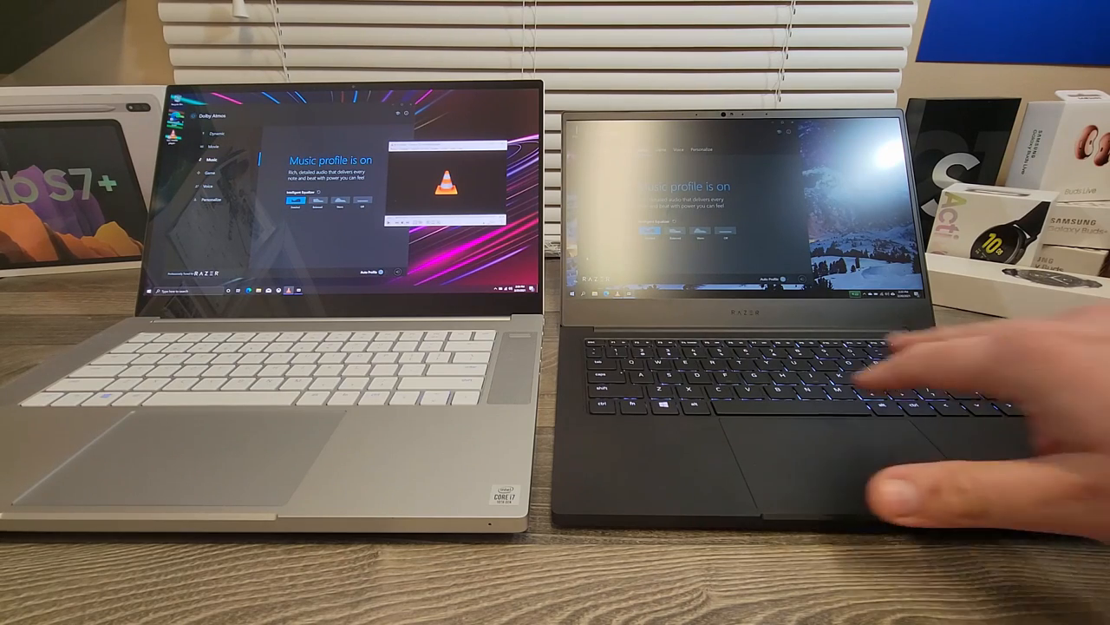
{"action": "mouse_move", "coordinate": [780, 390]}
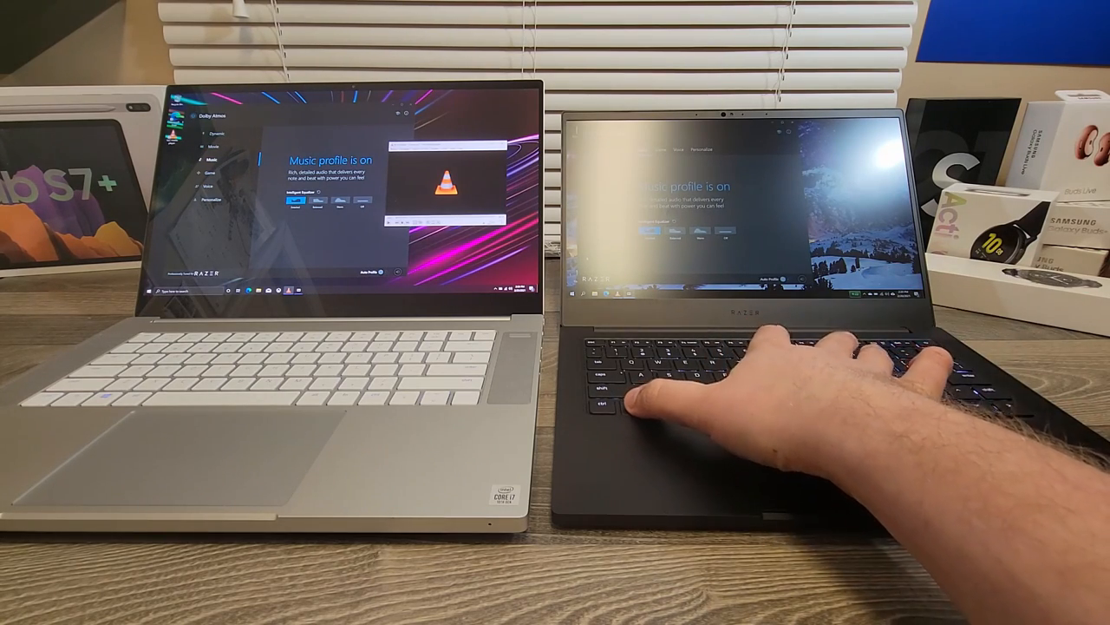